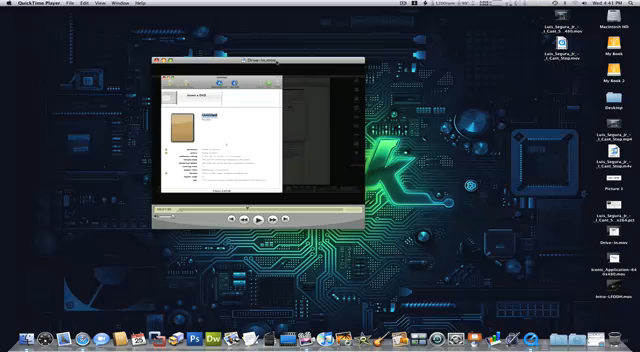
Step: Play the Drive-in.mov movie full screen against a black background
key("cmd")
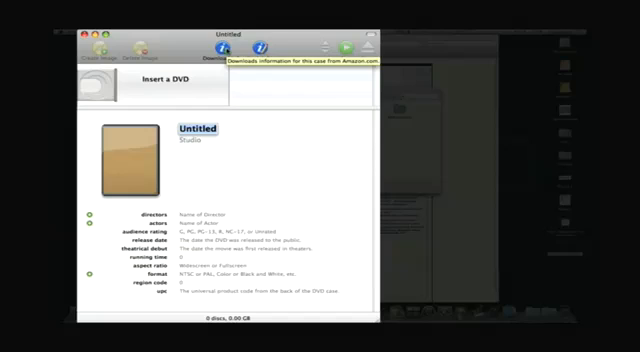
Step: Cycle the movie through actual size, double size, then fit-to-screen
key("cmd+1")
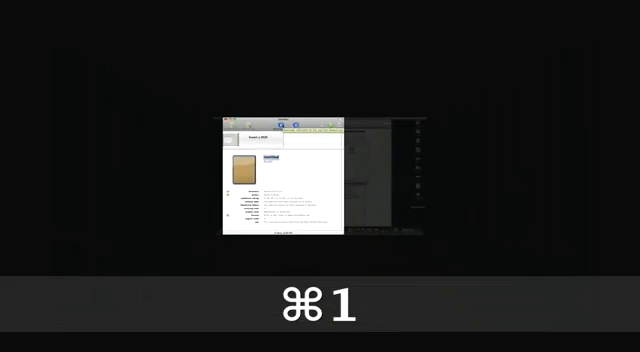
key("cmd+2")
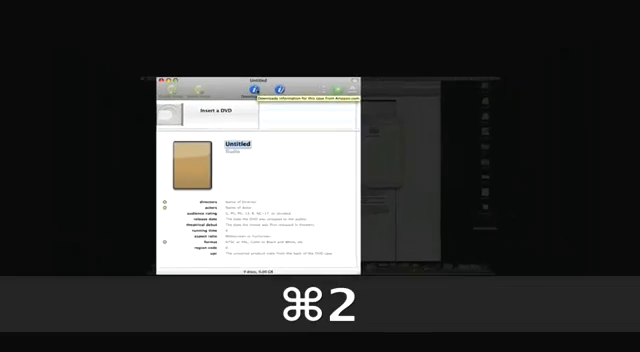
key("cmd+3")
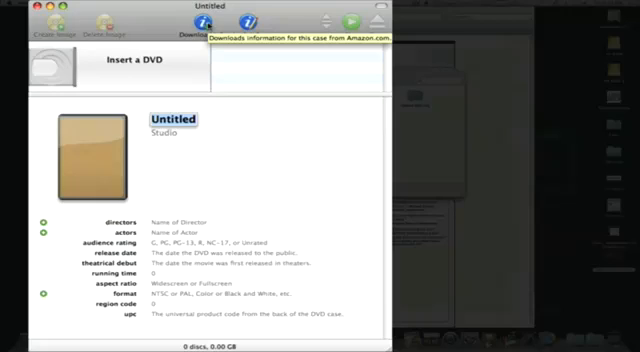
Step: Return the full-screen movie to actual size with Command-1
key("cmd")
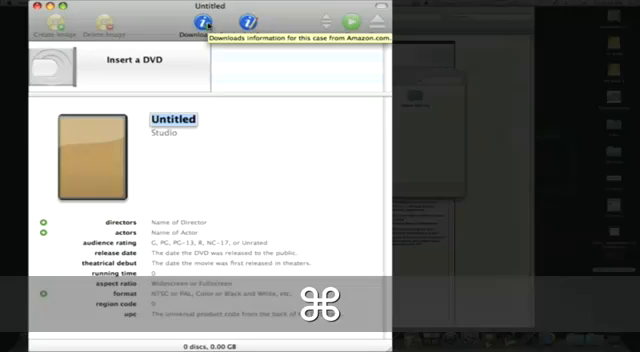
key("cmd+1")
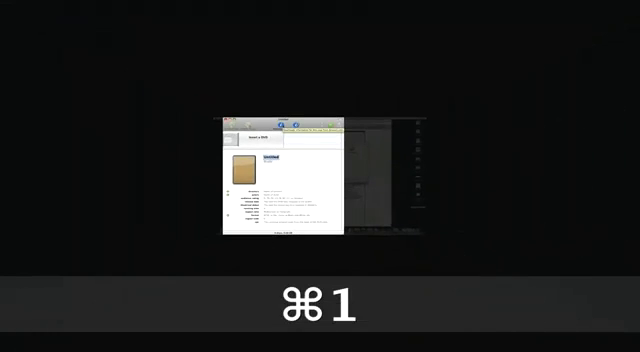